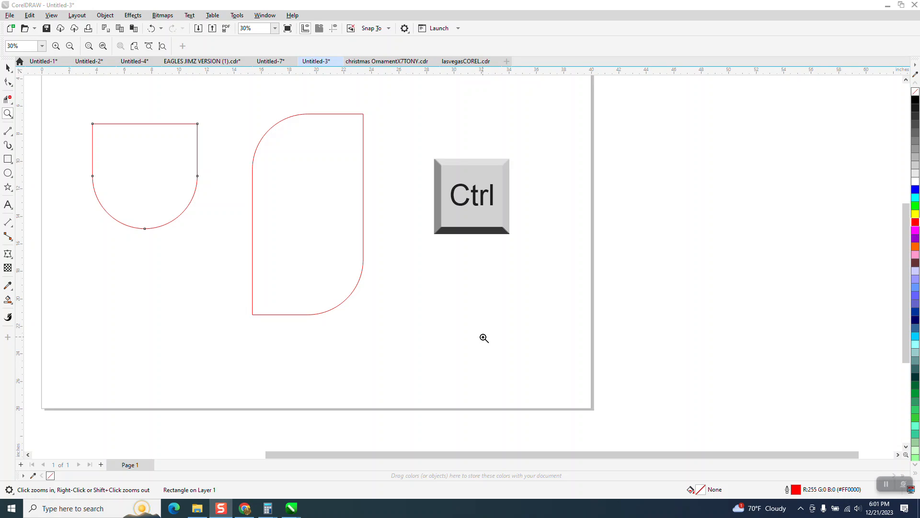
{"action": "mouse_move", "coordinate": [295, 142]}
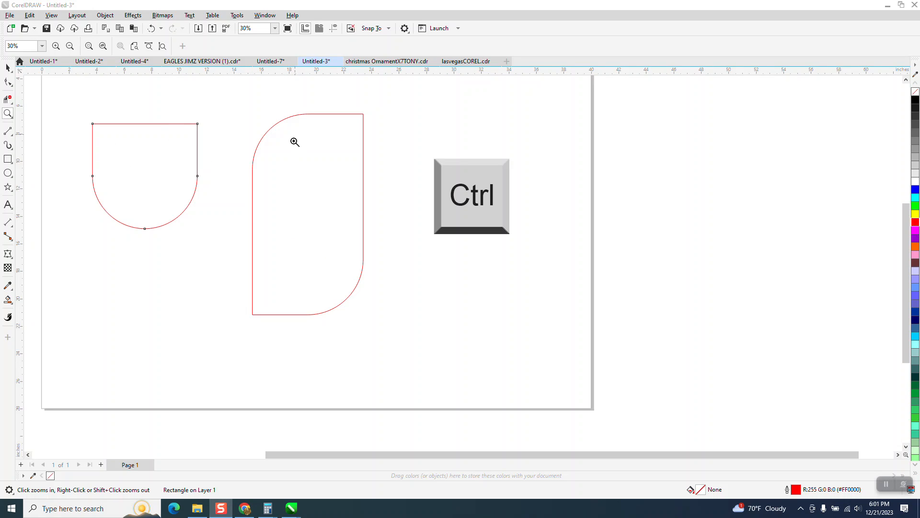
- Draw a square and a tall rectangle, giving the rectangle a 3.0 corner radius value
{"action": "left_click", "coordinate": [8, 159]}
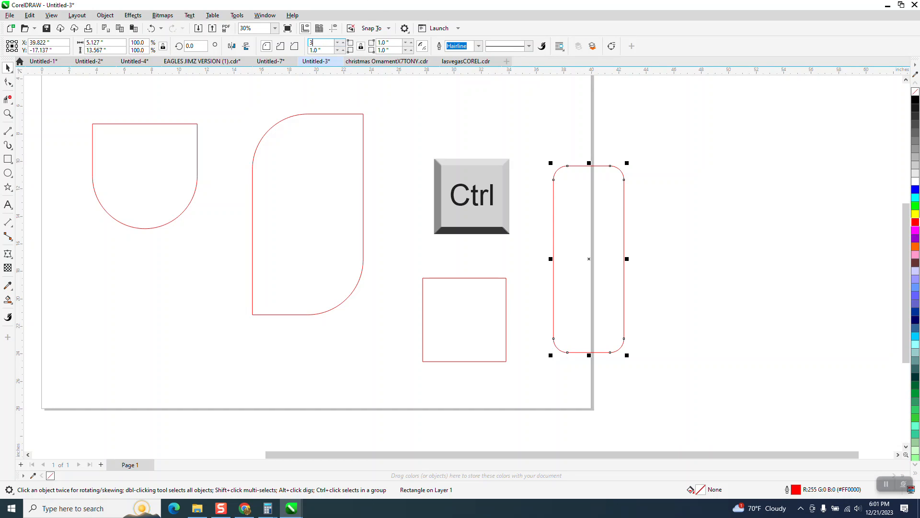
{"action": "type", "text": "3.0"}
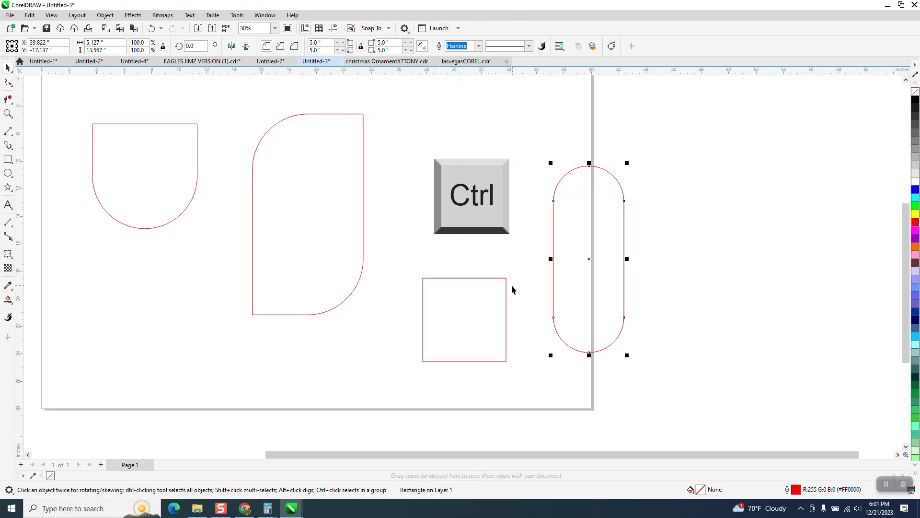
- Select the square with the Shape tool to edit its corner roundness
{"action": "left_click", "coordinate": [463, 319]}
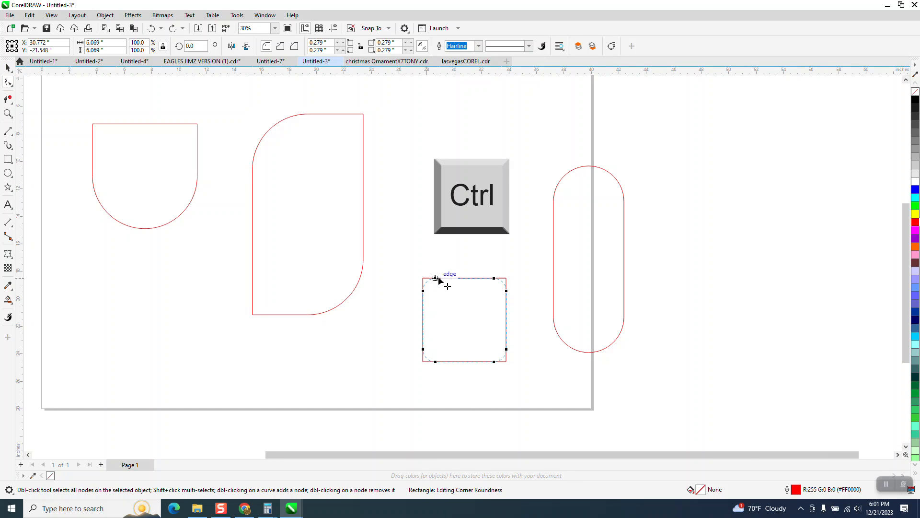
- Unlock individual corner editing on the square in the property bar
{"action": "left_click", "coordinate": [152, 29]}
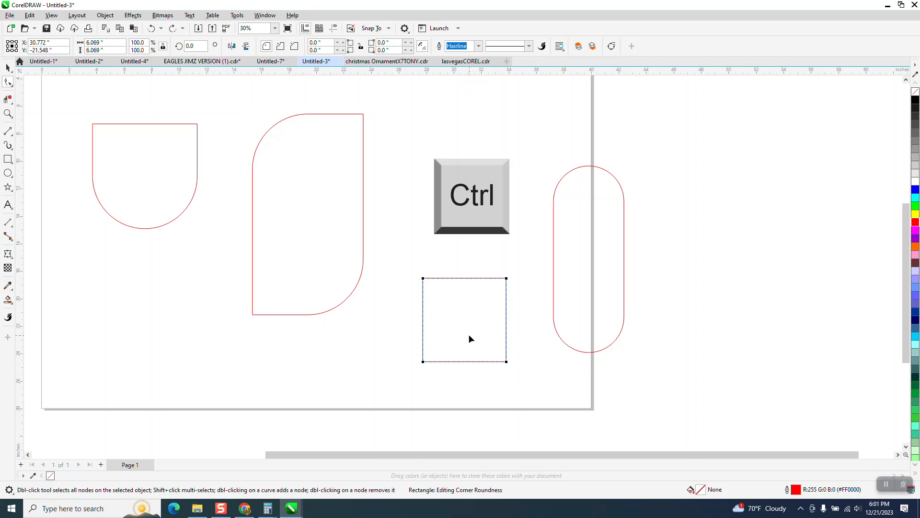
{"action": "mouse_move", "coordinate": [481, 285]}
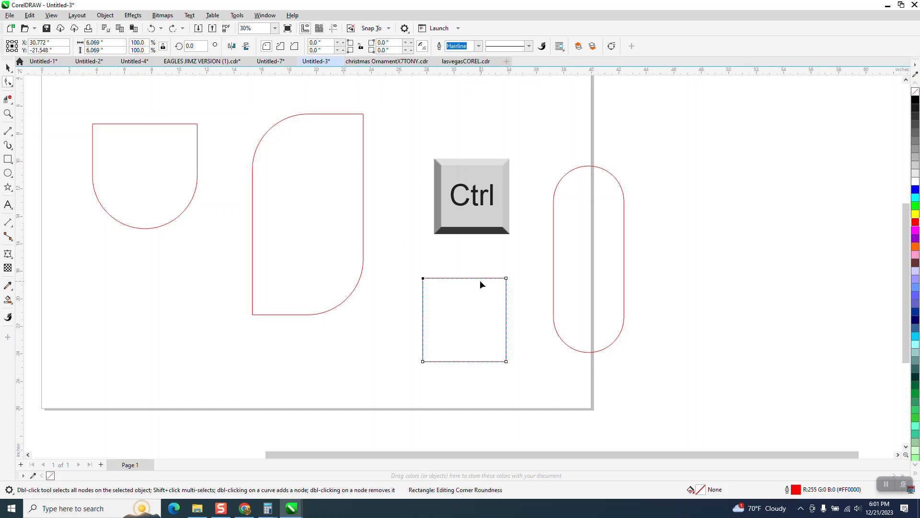
{"action": "mouse_move", "coordinate": [426, 280]}
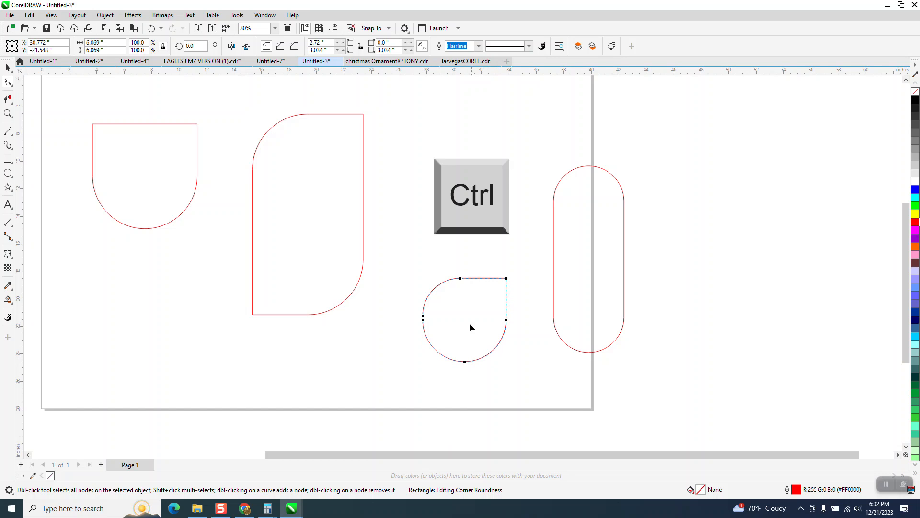
{"action": "mouse_move", "coordinate": [437, 178]}
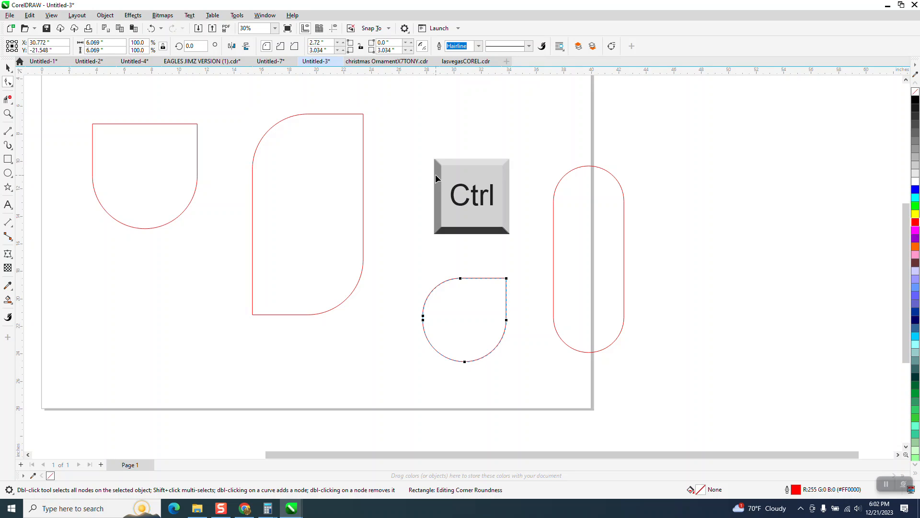